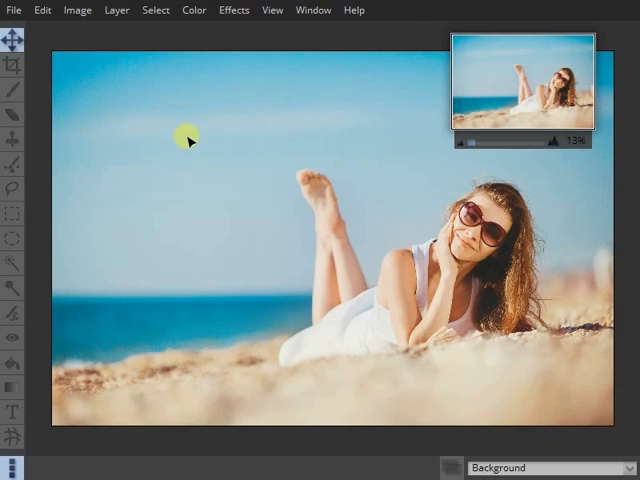
mouse_move(137, 146)
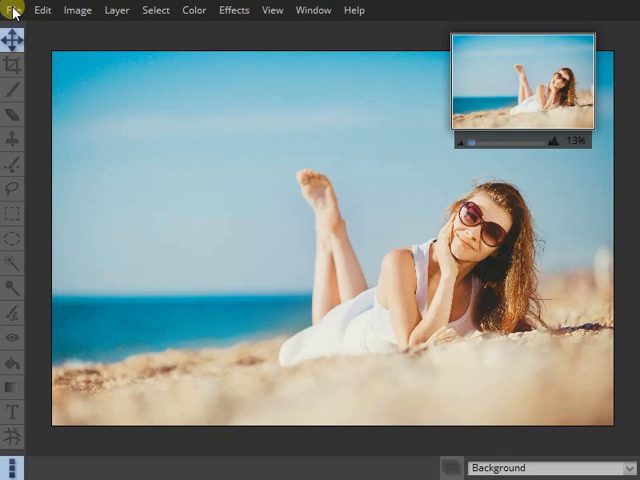
Peek at the layers list and zoom in closer on the beach photo.
click(12, 9)
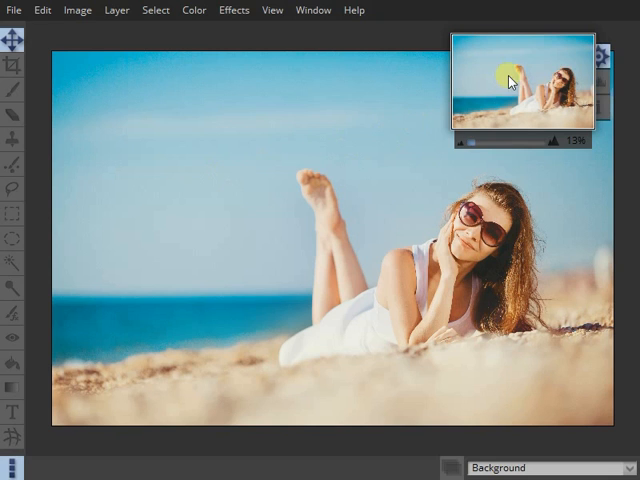
mouse_move(520, 66)
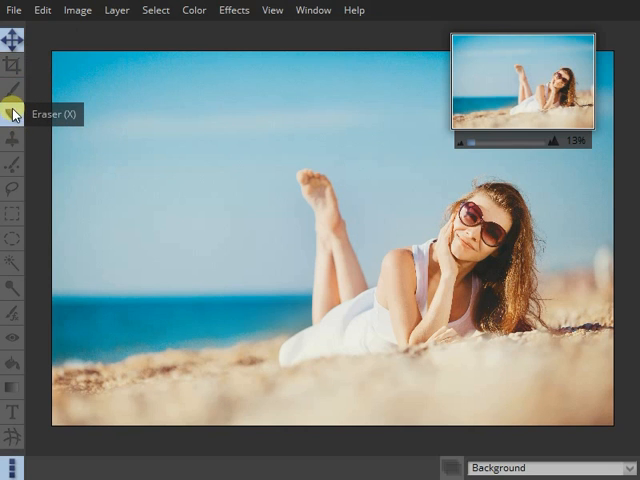
mouse_move(15, 37)
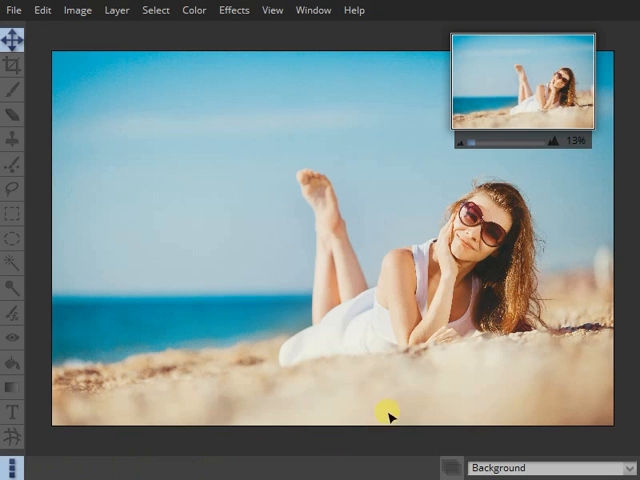
mouse_move(505, 468)
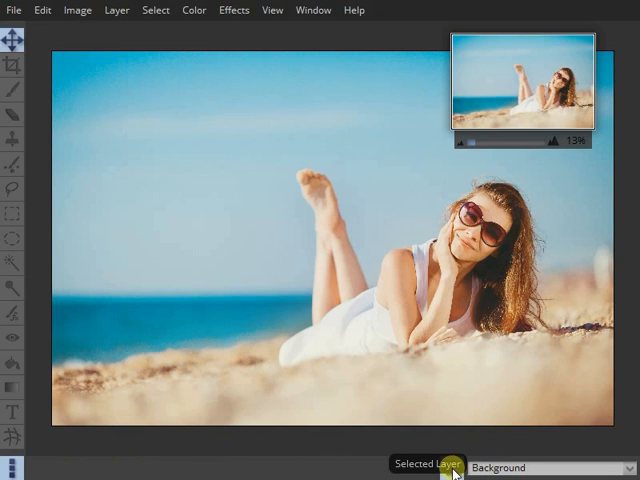
click(452, 471)
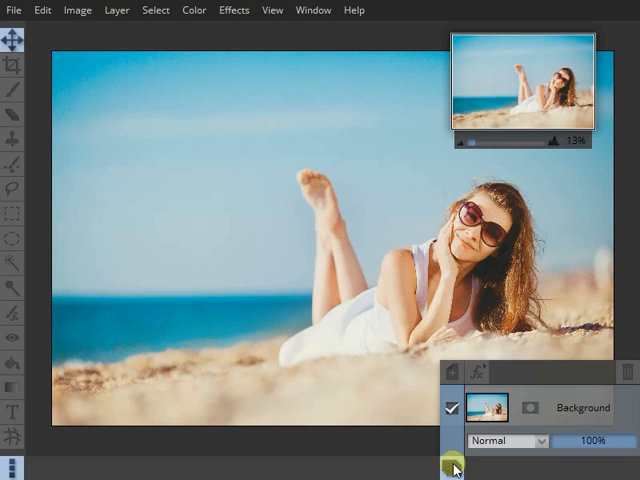
mouse_move(453, 466)
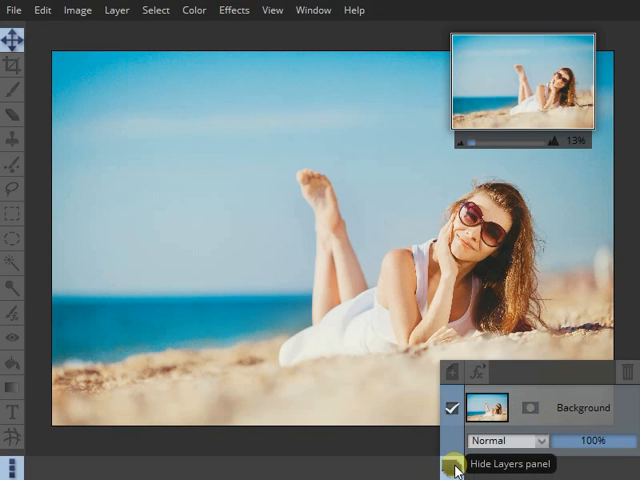
click(453, 465)
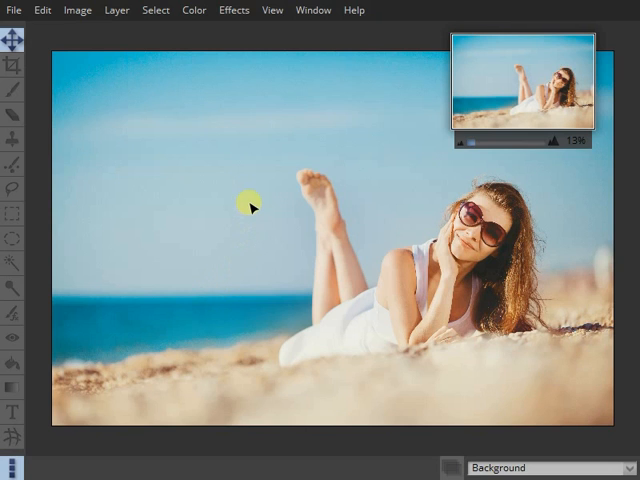
mouse_move(294, 237)
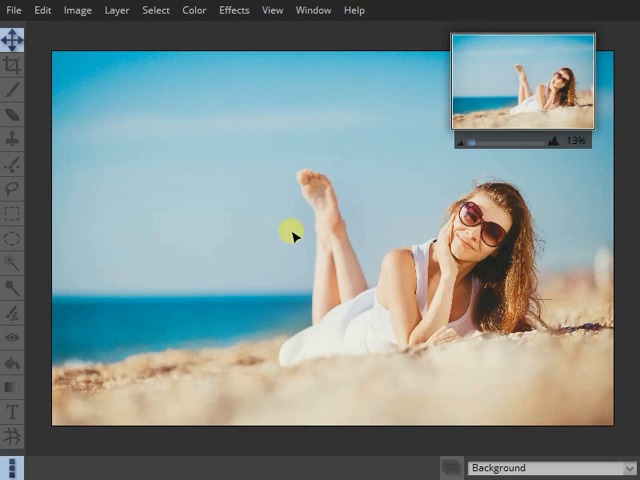
mouse_move(373, 215)
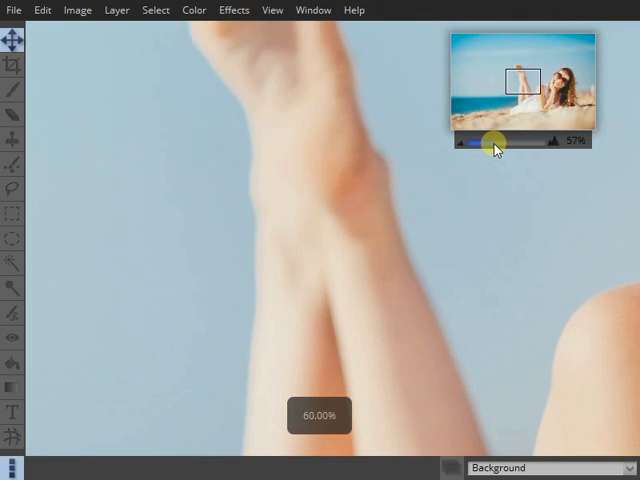
drag(492, 150, 477, 150)
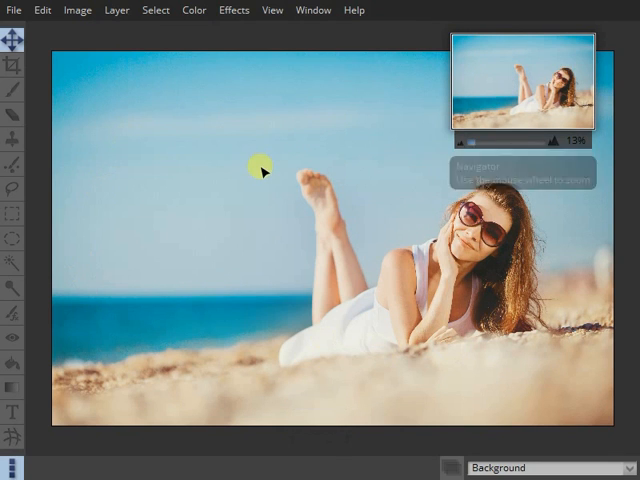
mouse_move(232, 261)
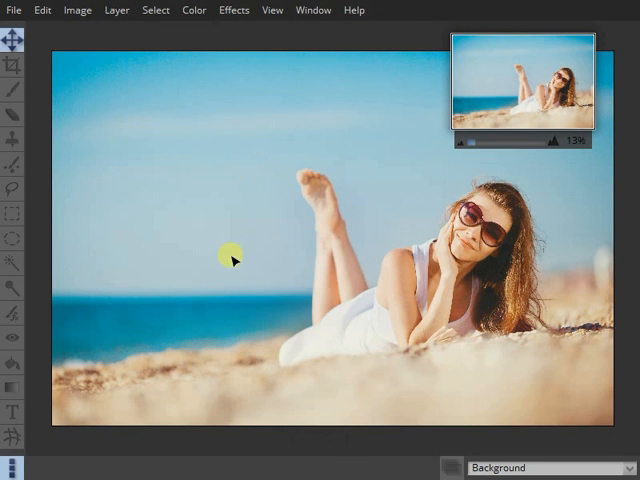
mouse_move(187, 243)
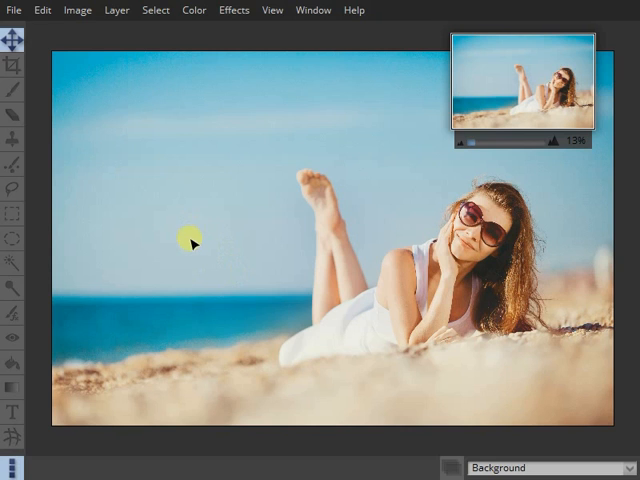
mouse_move(165, 195)
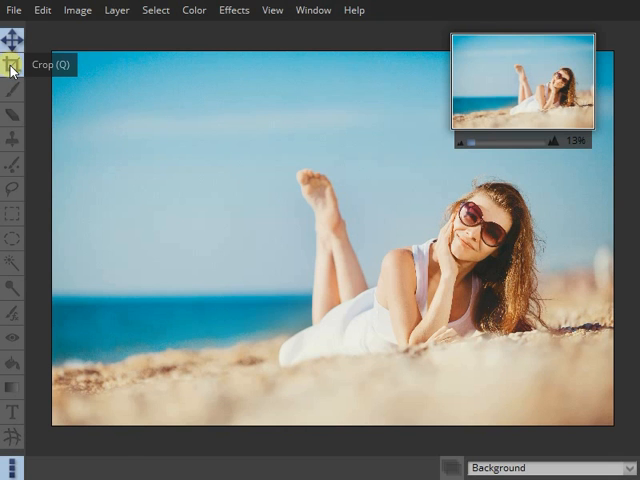
Draw a 7:5 landscape crop box over the sky and woman and position it to frame her.
click(13, 65)
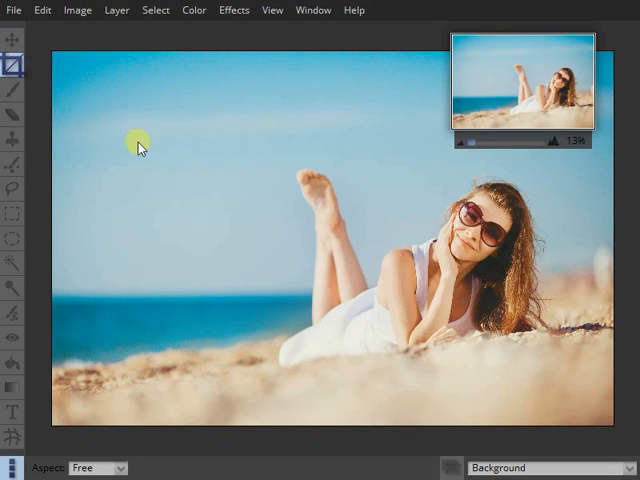
drag(135, 145, 225, 325)
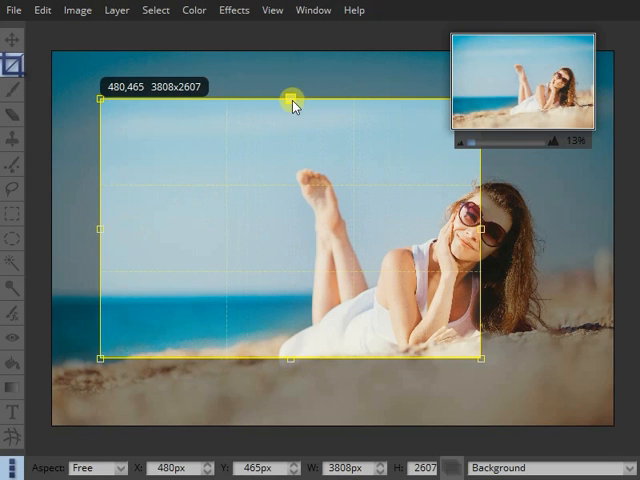
drag(290, 97, 288, 90)
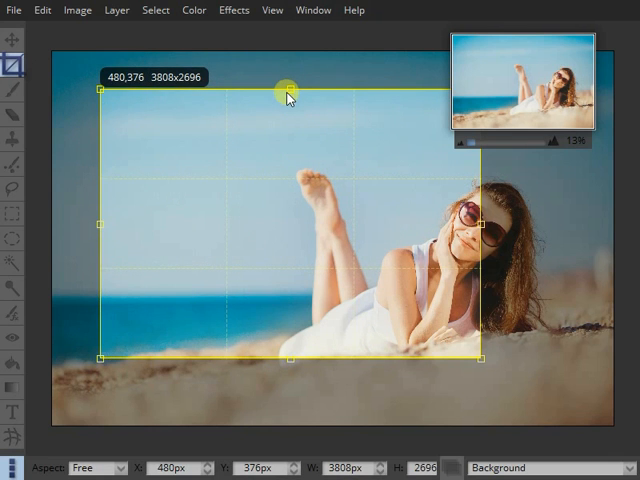
mouse_move(287, 225)
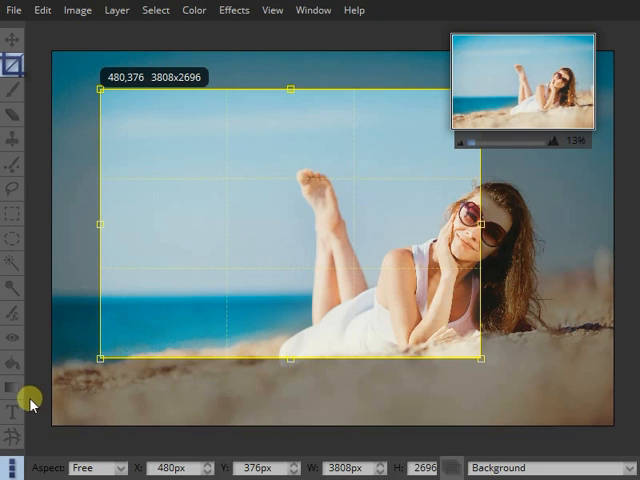
mouse_move(128, 463)
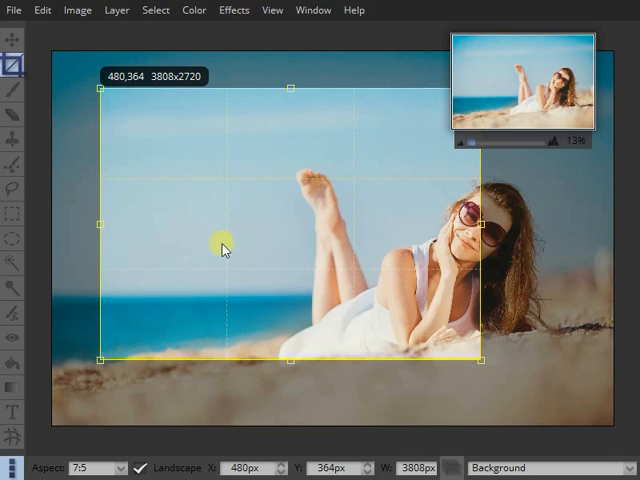
drag(485, 230, 478, 230)
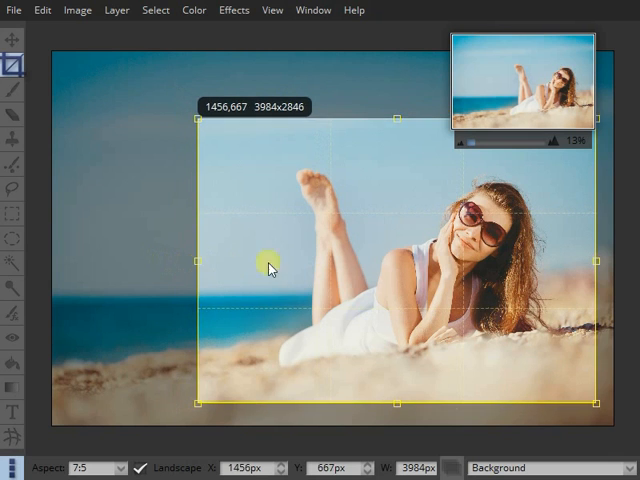
drag(268, 265, 365, 258)
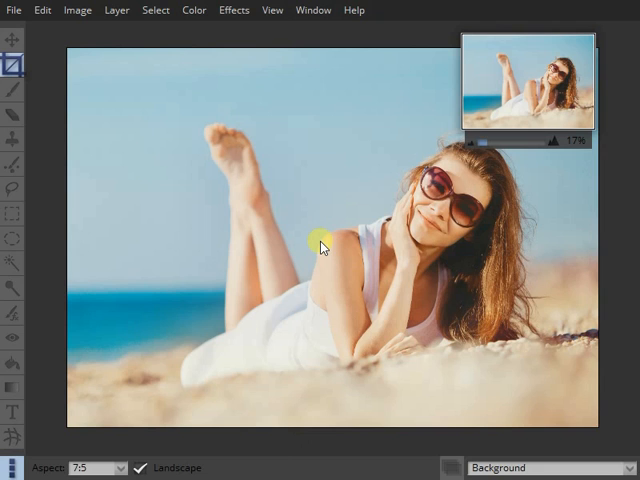
mouse_move(185, 140)
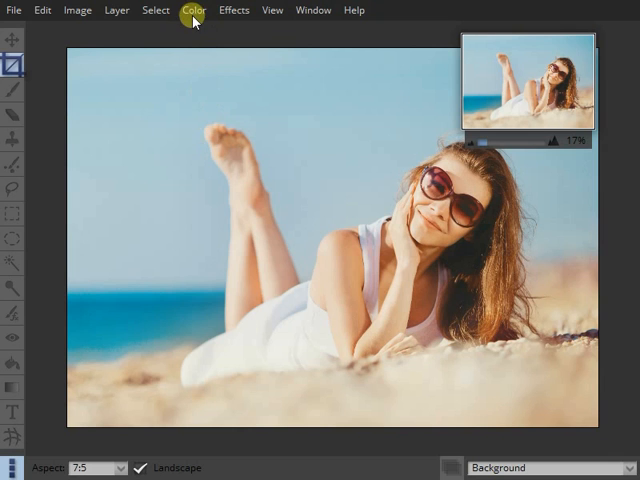
Bring up the Quick Color presets dialog from the Color menu.
click(232, 10)
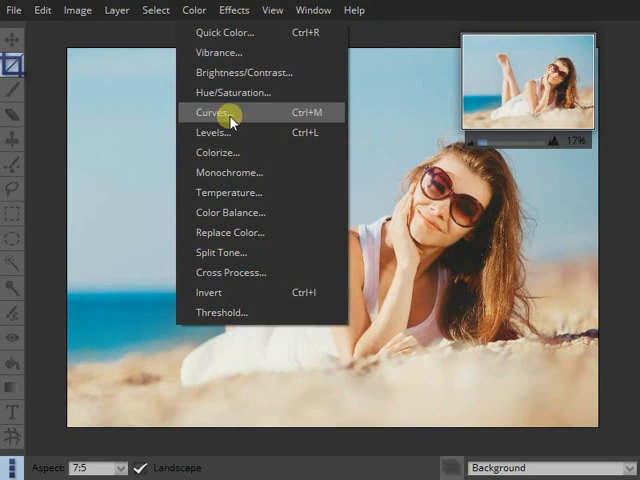
mouse_move(254, 292)
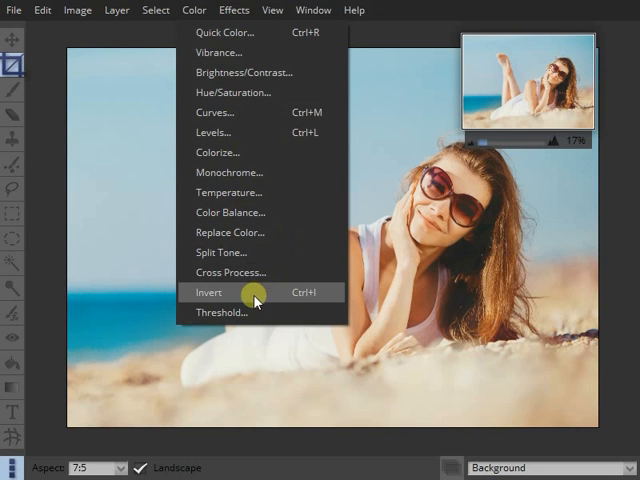
mouse_move(254, 33)
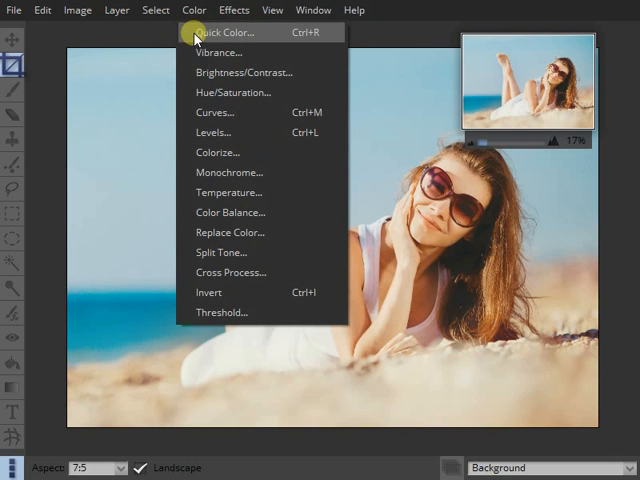
mouse_move(256, 34)
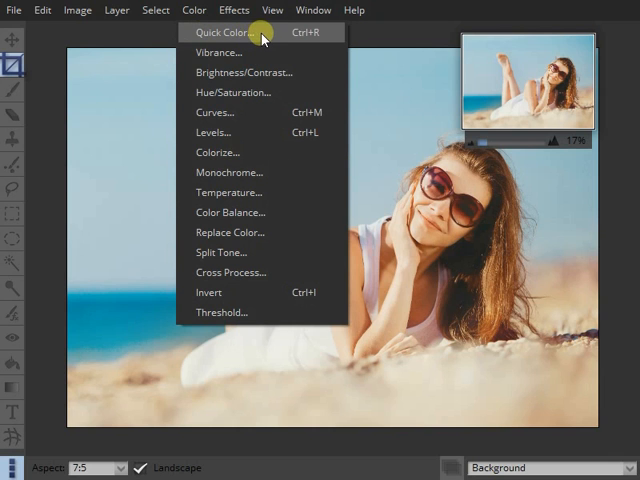
click(231, 34)
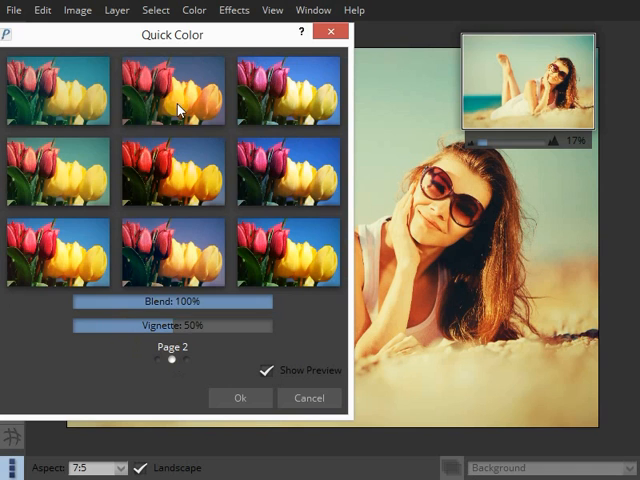
Browse the preset pages, pick a warm preset, try Blend at 33% then restore 100%, and apply it.
click(181, 361)
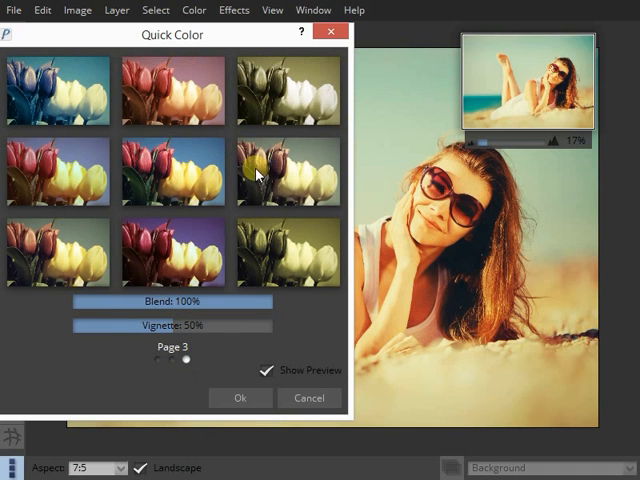
click(174, 252)
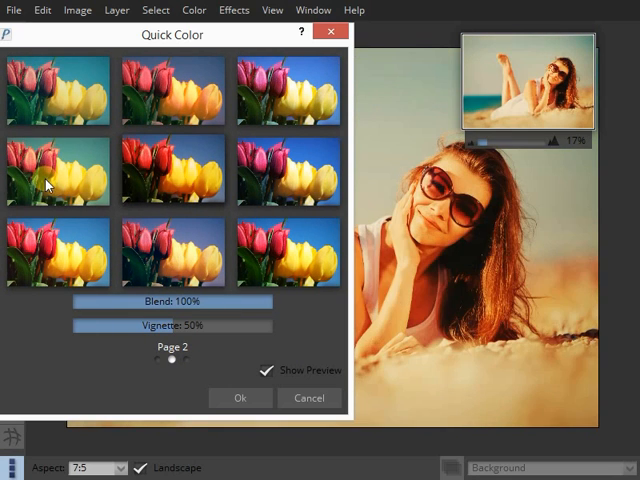
click(163, 357)
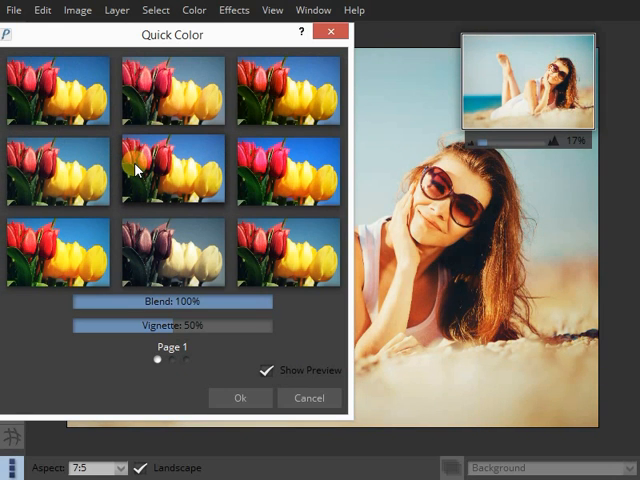
mouse_move(145, 273)
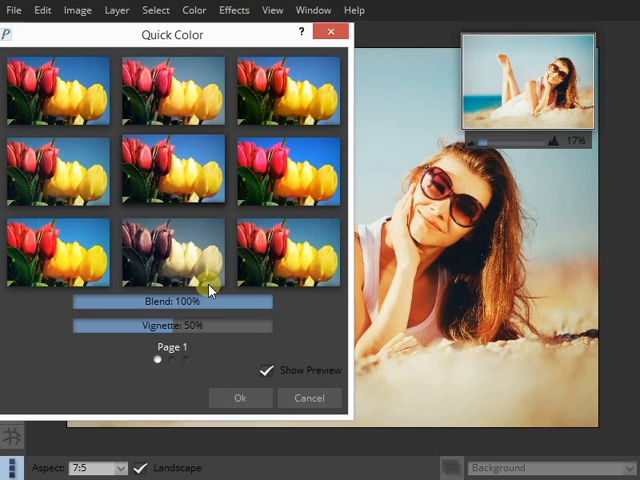
drag(210, 300, 120, 300)
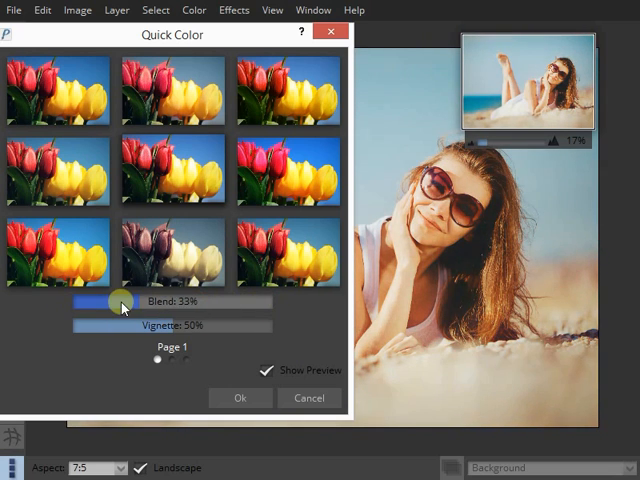
drag(118, 301, 283, 301)
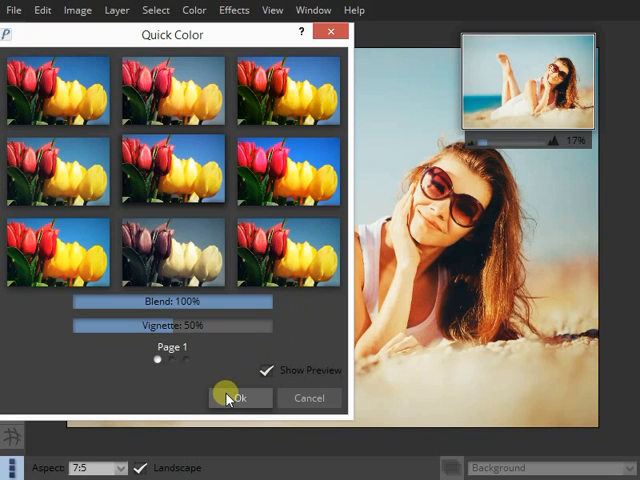
click(237, 398)
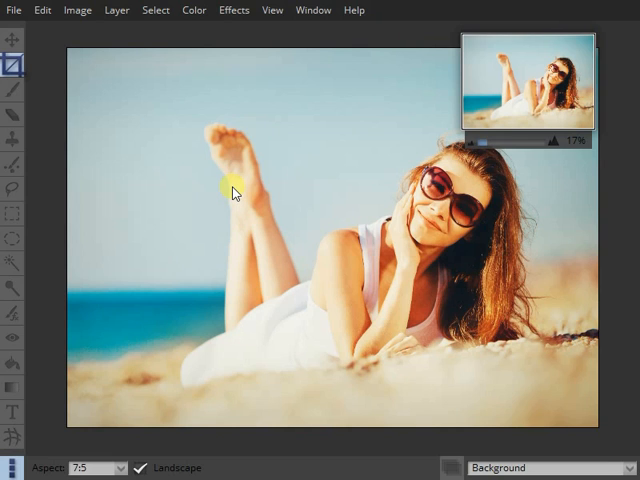
mouse_move(182, 170)
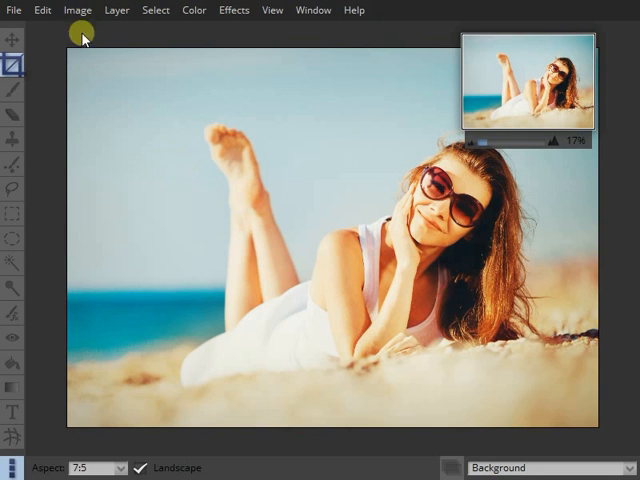
Resize the image to 750 px wide (535 px tall) with proportions constrained.
click(79, 10)
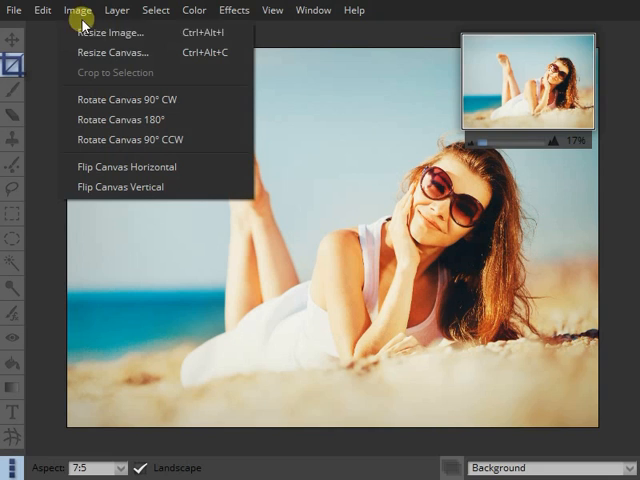
click(113, 40)
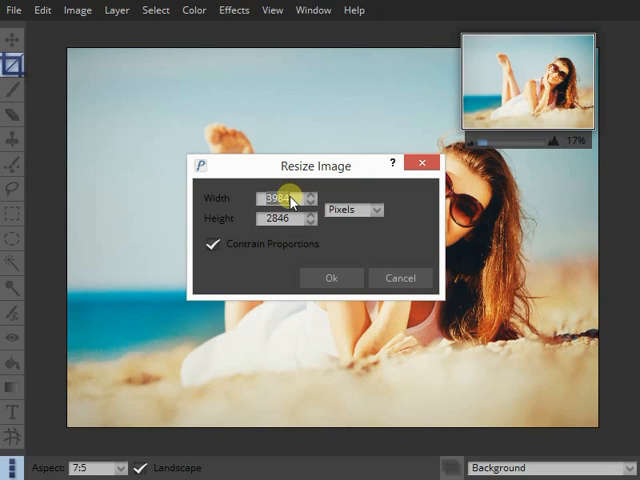
text(750)
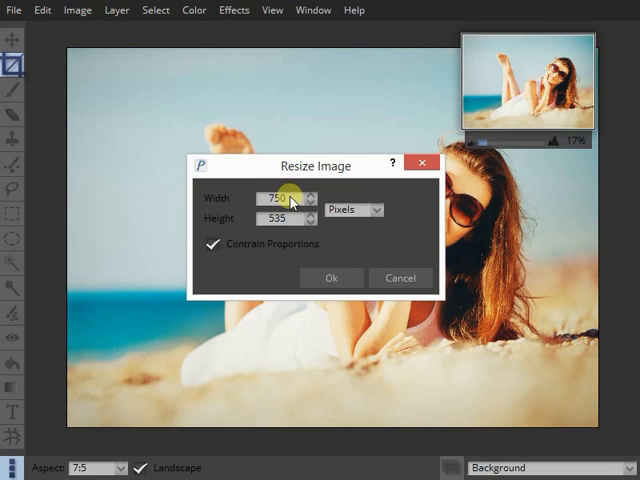
mouse_move(332, 278)
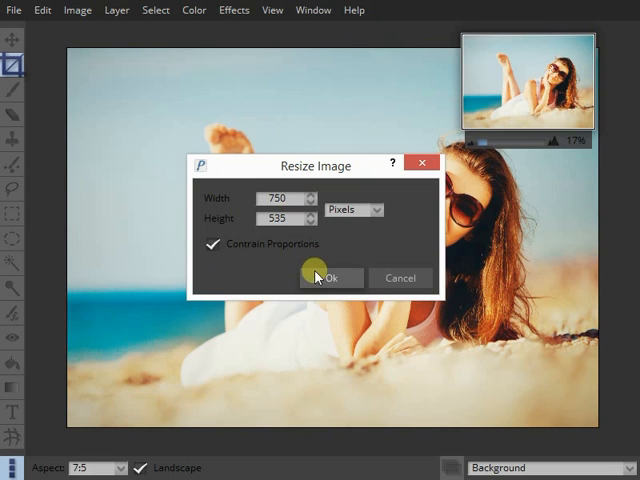
click(334, 278)
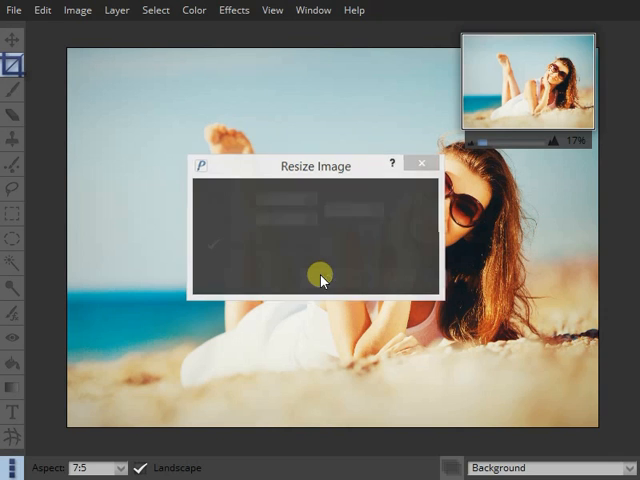